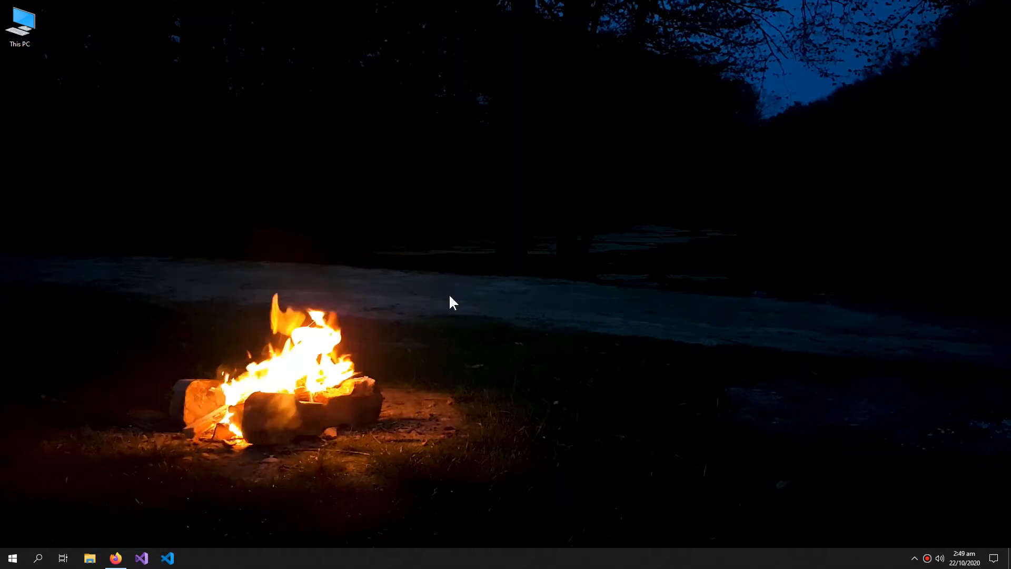
{"action": "mouse_move", "coordinate": [368, 386]}
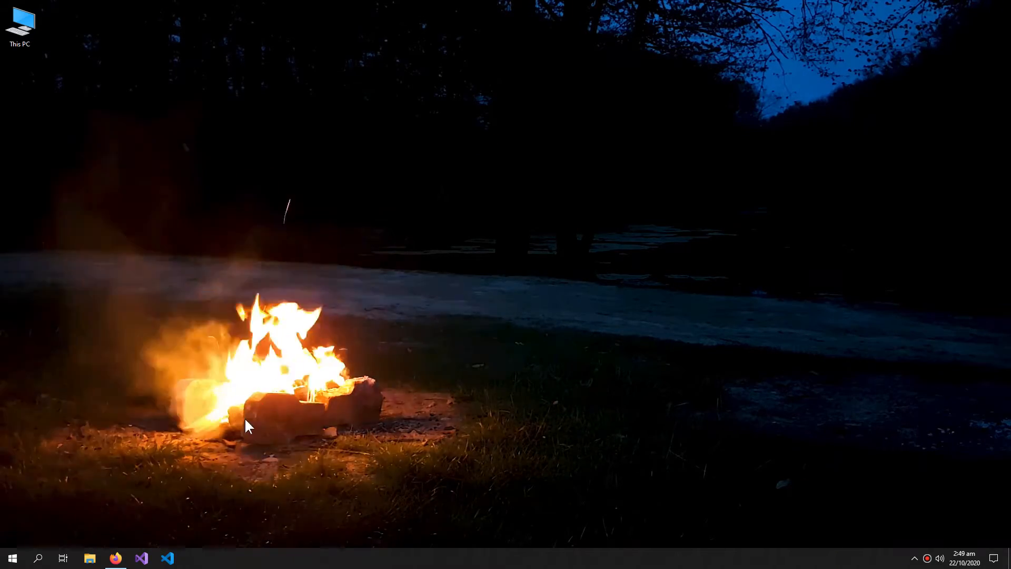
Search Google for firebase, reach the Firebase site and go to its console
{"action": "left_click", "coordinate": [114, 559]}
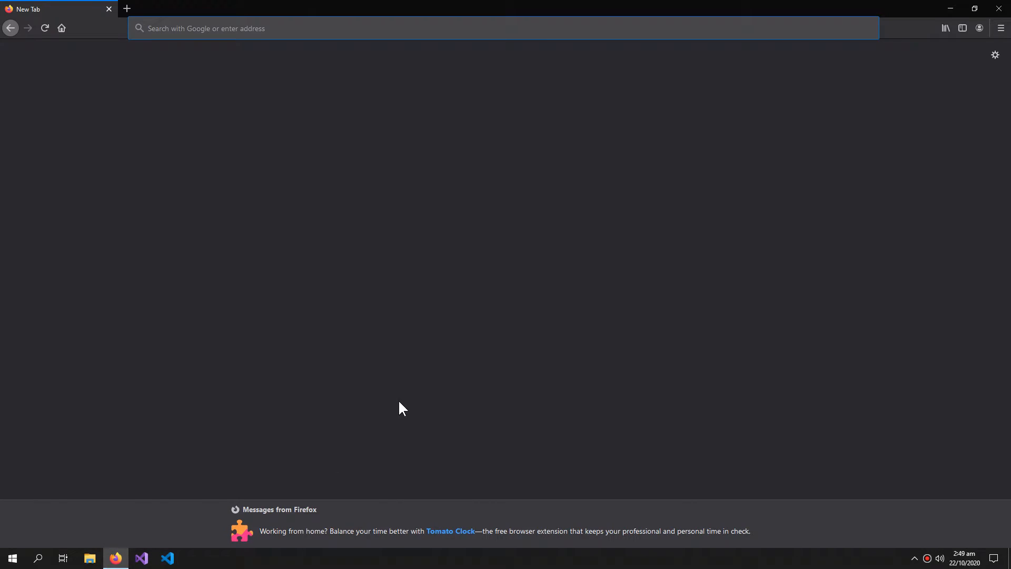
{"action": "type", "text": "f"}
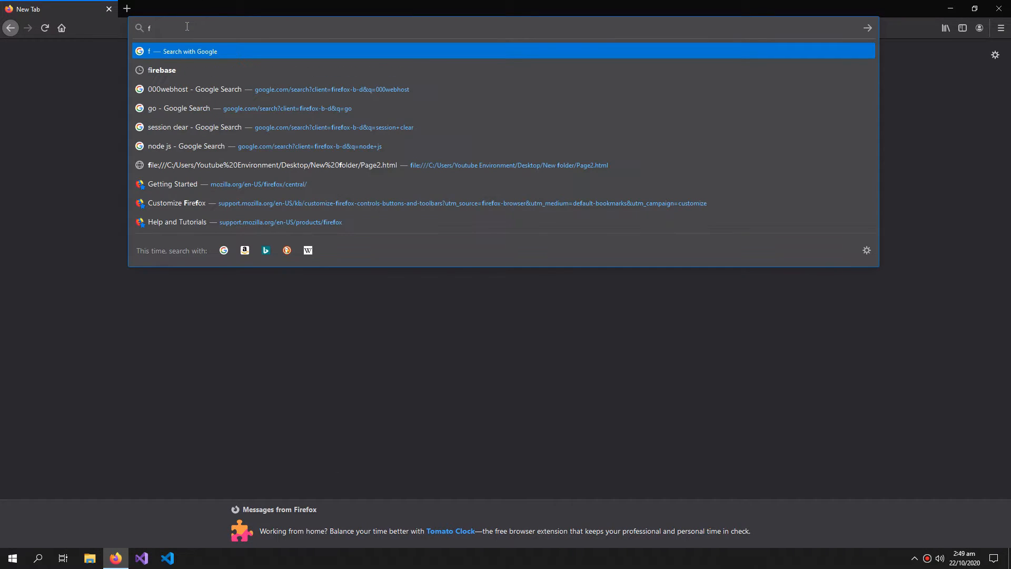
{"action": "type", "text": "irebase"}
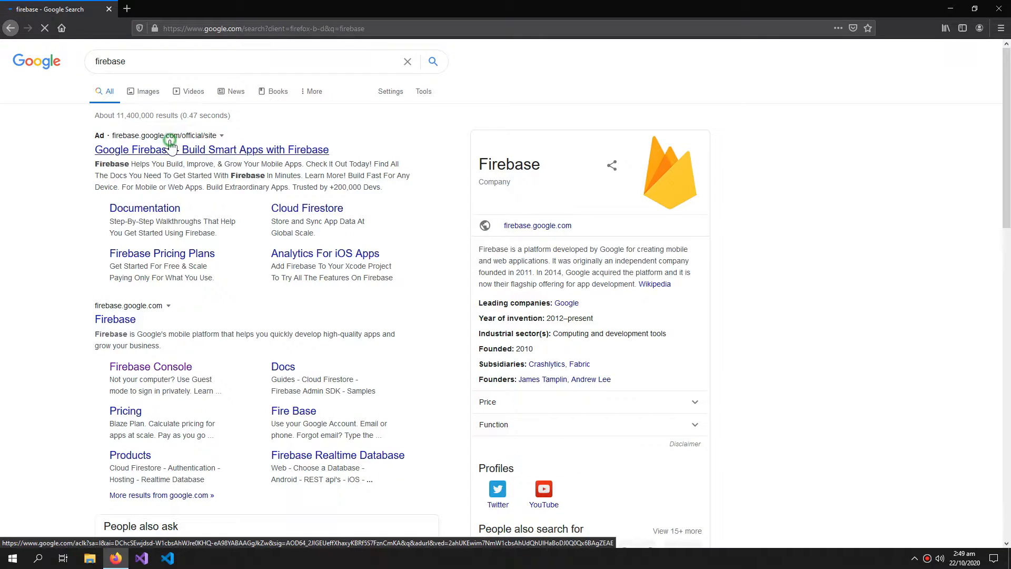
{"action": "left_click", "coordinate": [212, 149]}
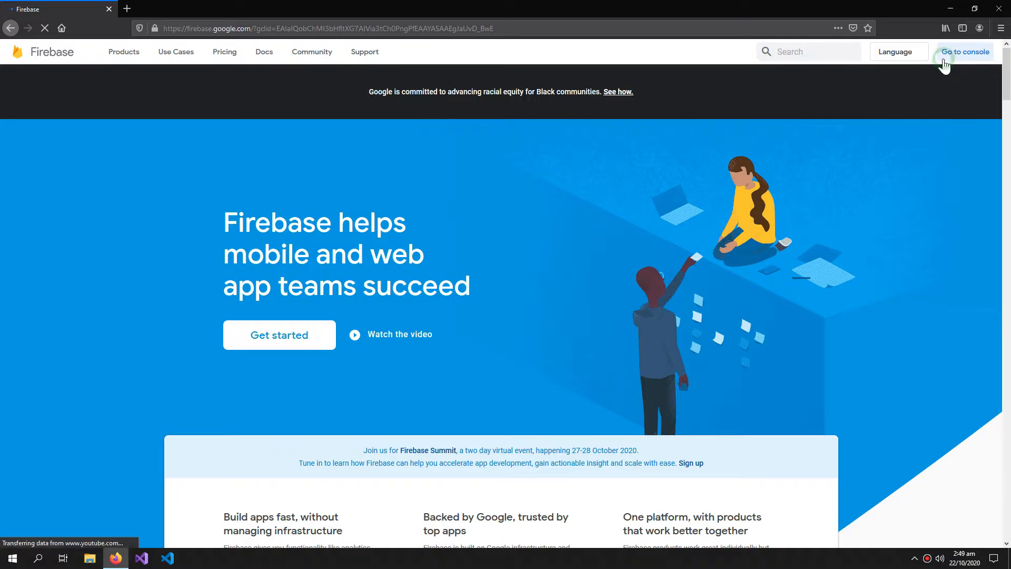
{"action": "left_click", "coordinate": [964, 52]}
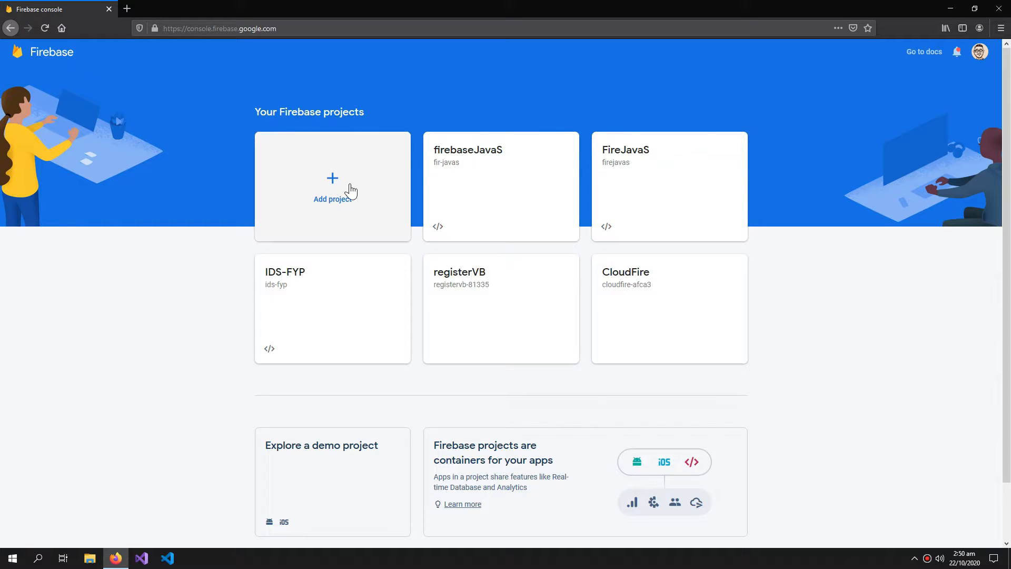
Start a new project named InformationSystem and continue to the next setup step
{"action": "left_click", "coordinate": [332, 187]}
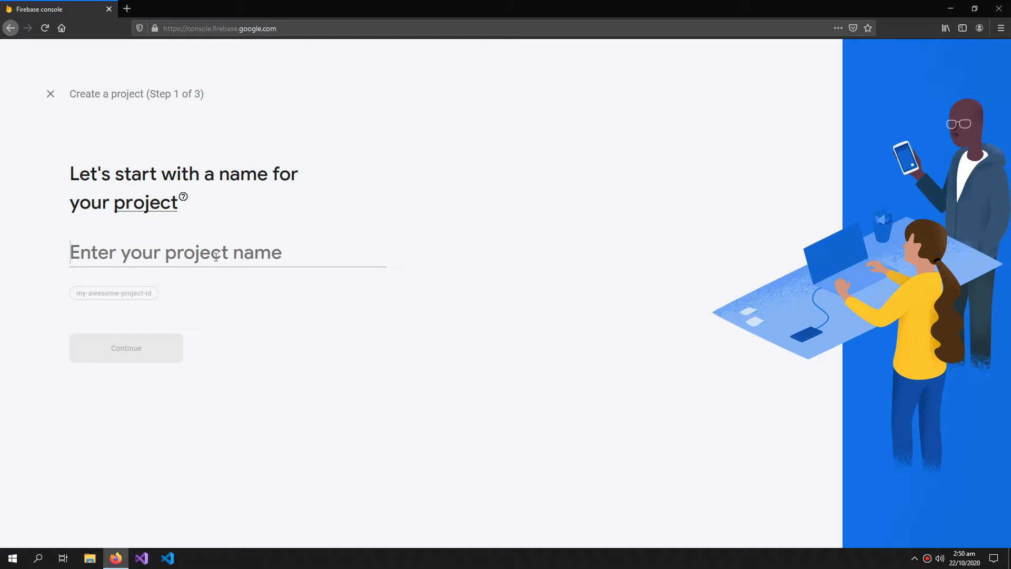
{"action": "type", "text": "Info"}
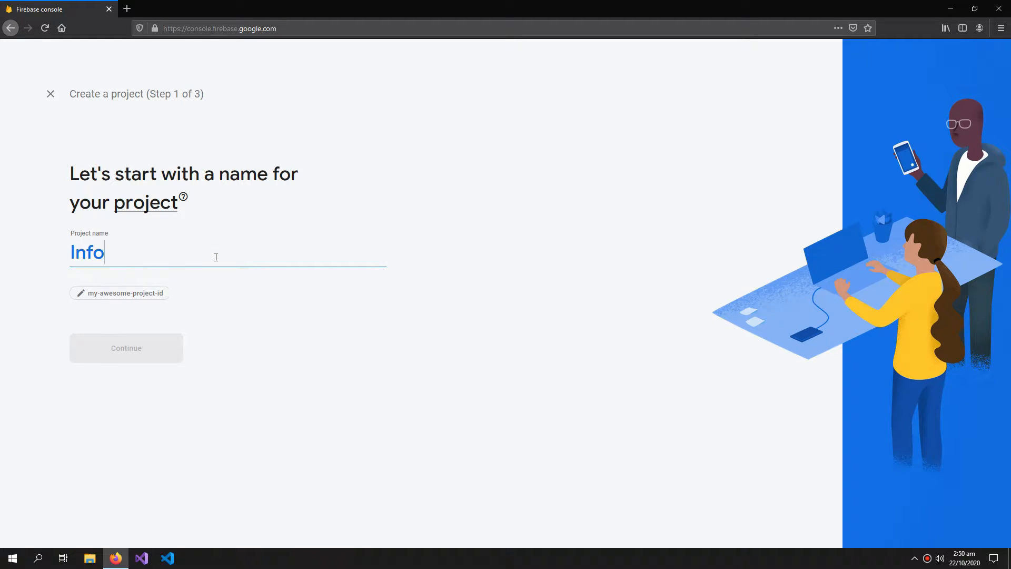
{"action": "type", "text": "rmation"}
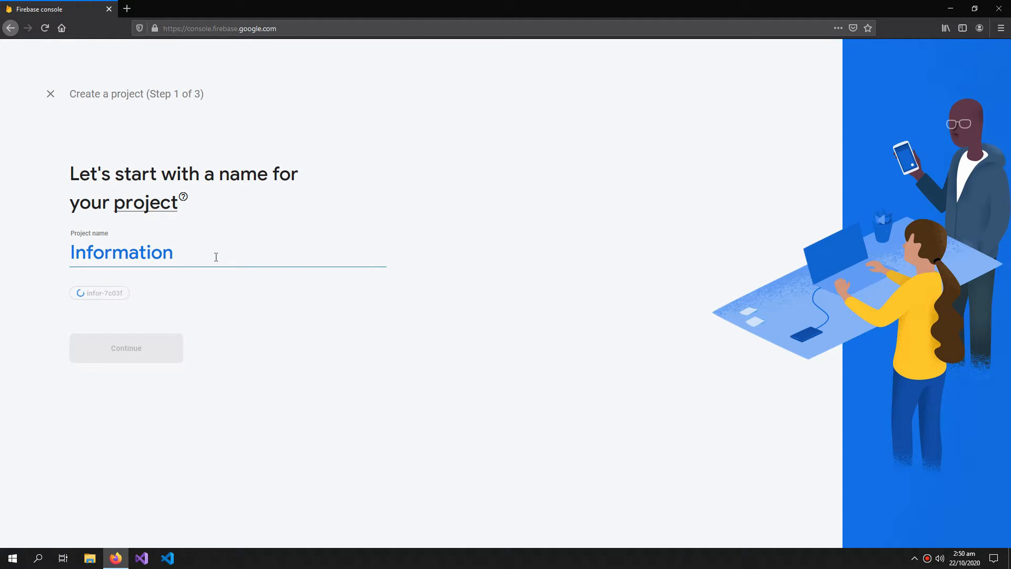
{"action": "type", "text": "S"}
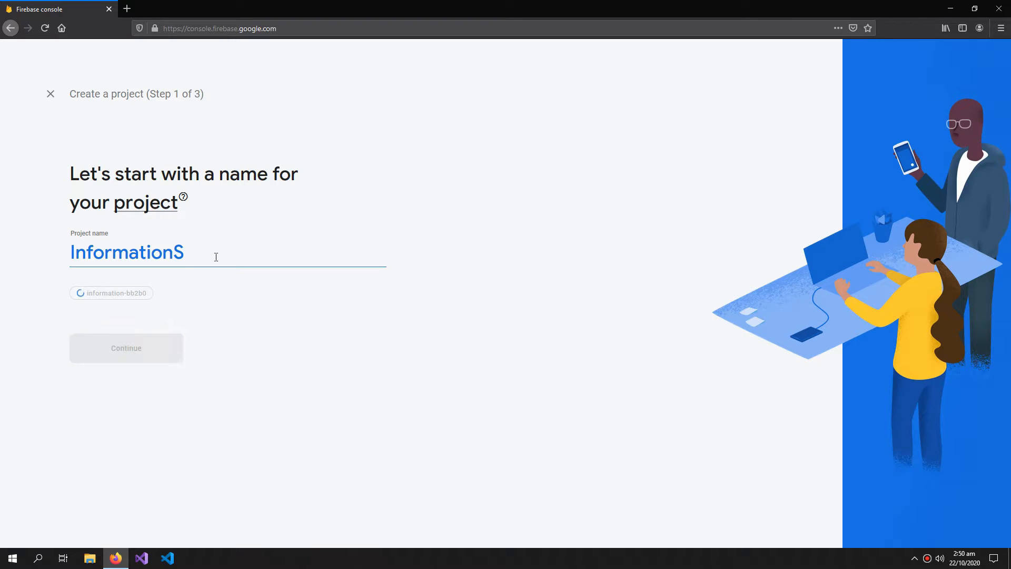
{"action": "type", "text": "ystem"}
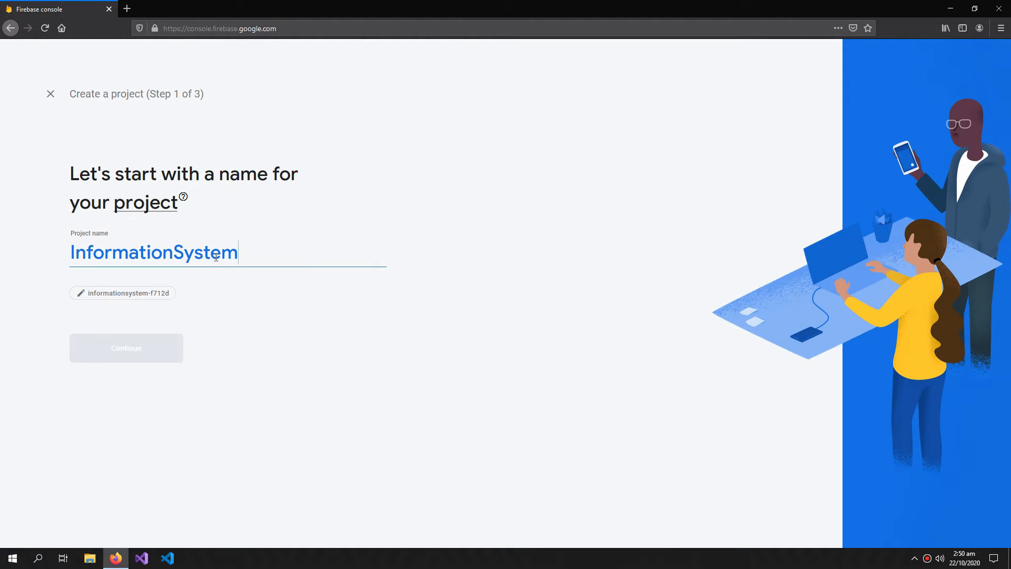
{"action": "left_click", "coordinate": [126, 347]}
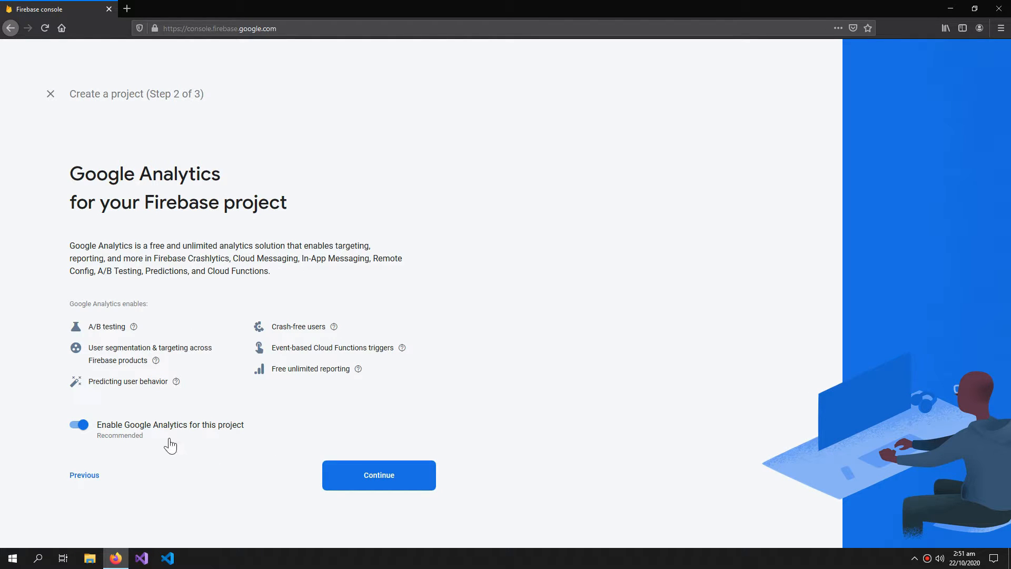
Turn off Google Analytics and create the InformationSystem project
{"action": "left_click", "coordinate": [79, 424]}
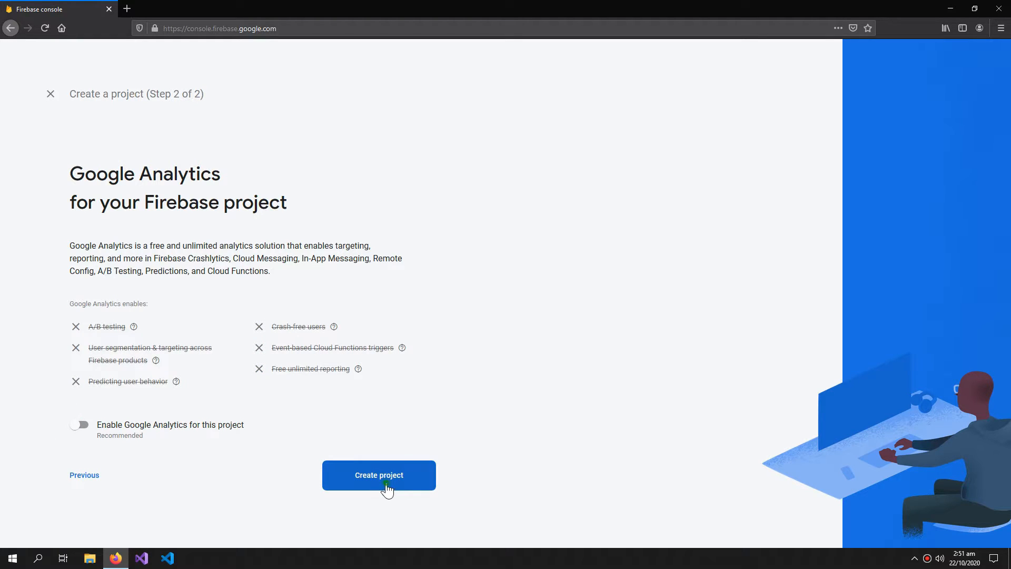
{"action": "left_click", "coordinate": [378, 475]}
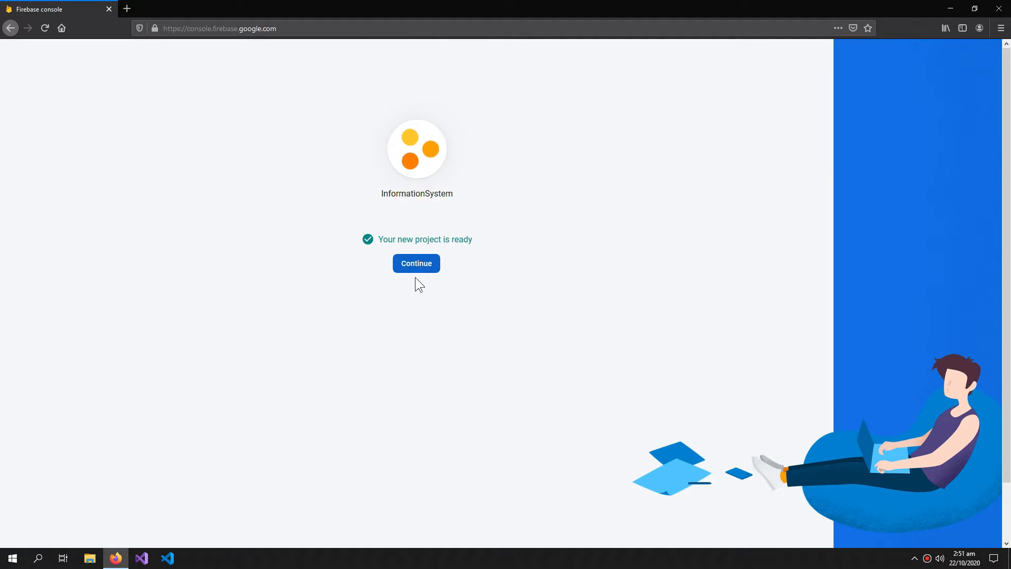
Enter the new project's overview and go to its Realtime Database section
{"action": "left_click", "coordinate": [417, 263]}
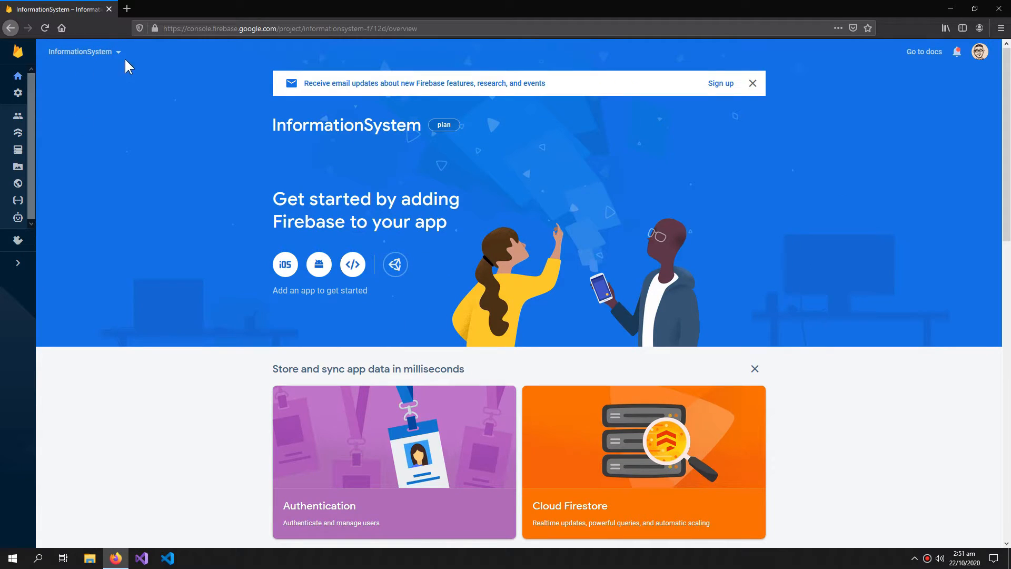
{"action": "left_click", "coordinate": [82, 51]}
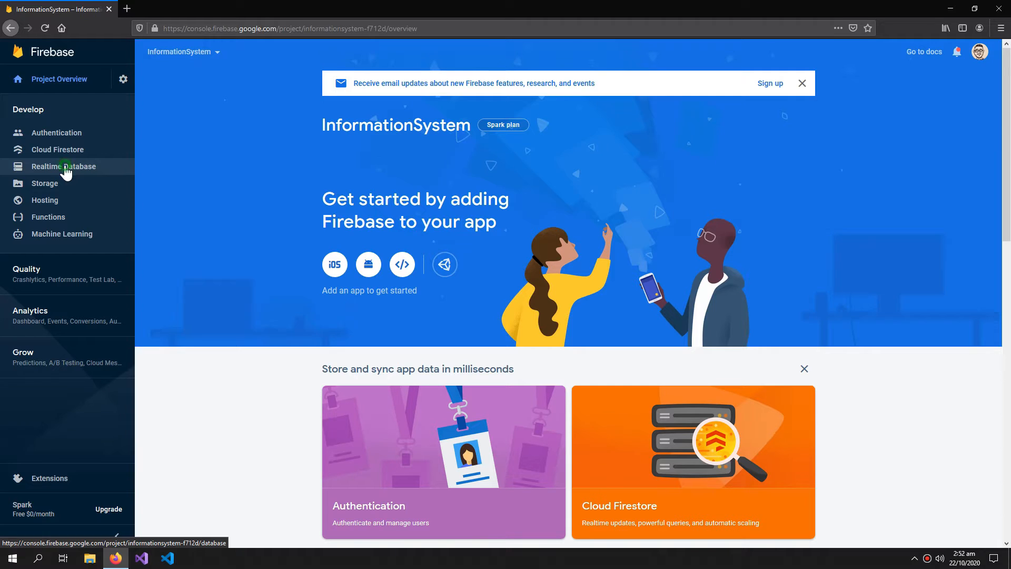
{"action": "left_click", "coordinate": [63, 167]}
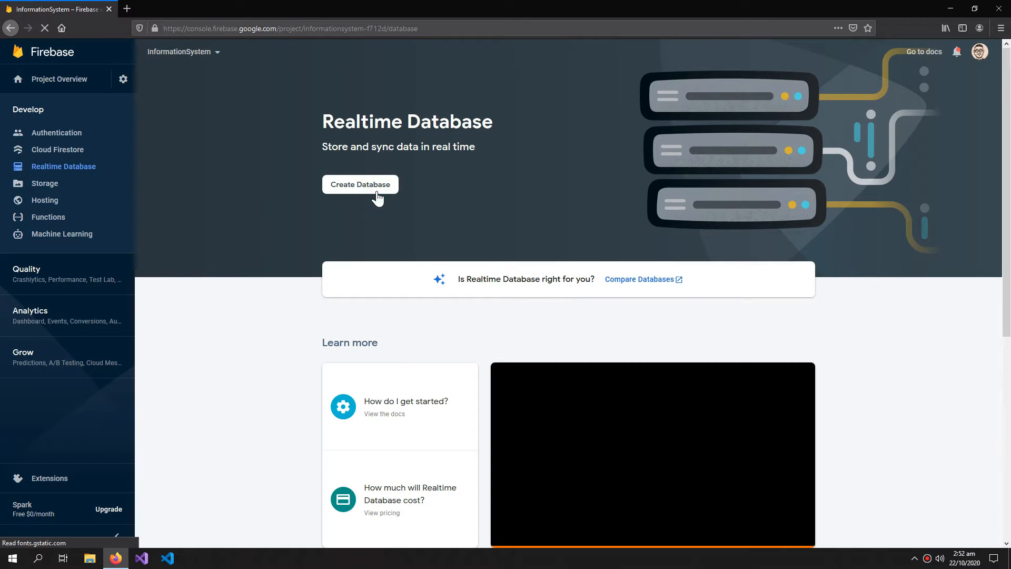
Create the Realtime Database with test-mode security rules enabled
{"action": "left_click", "coordinate": [361, 184]}
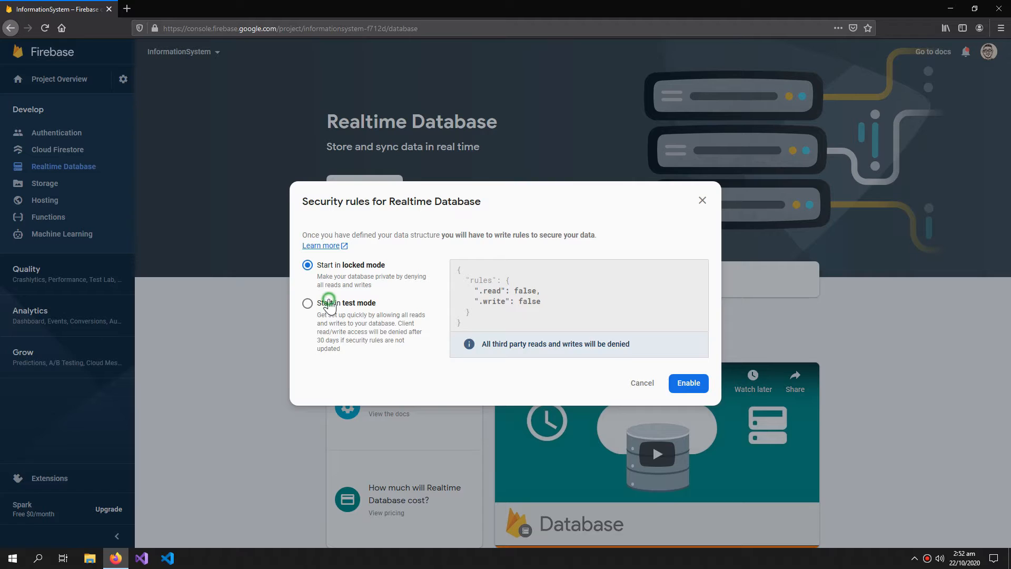
{"action": "left_click", "coordinate": [307, 304]}
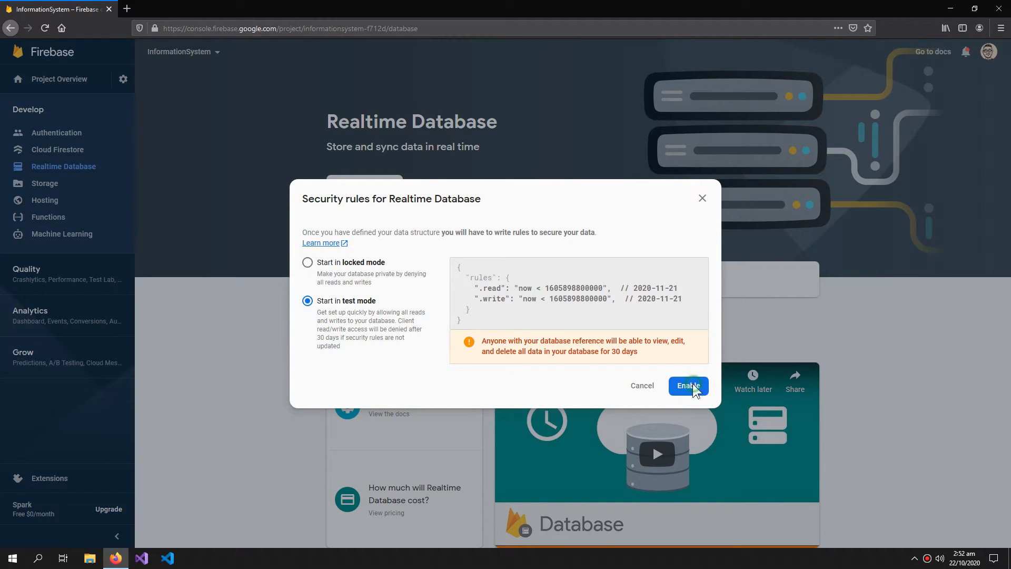
{"action": "left_click", "coordinate": [688, 386]}
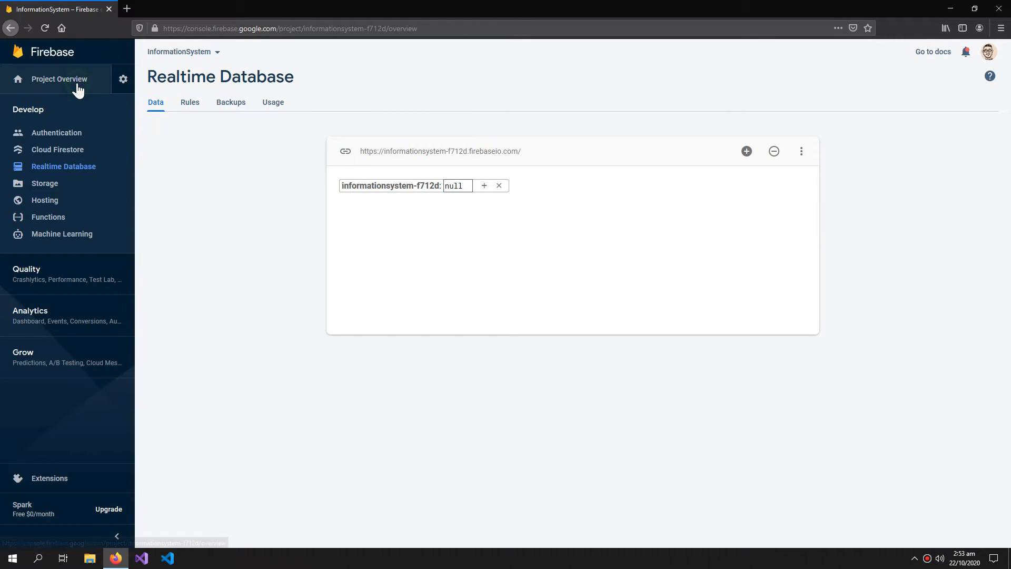
From Project Overview, add a web app, give it a nickname and register it
{"action": "left_click", "coordinate": [59, 79]}
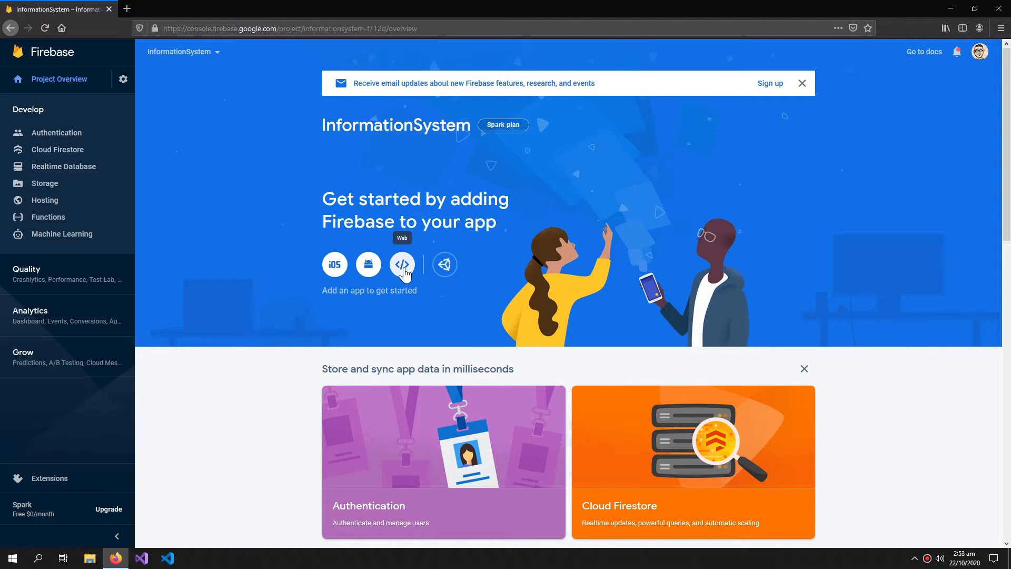
{"action": "left_click", "coordinate": [401, 264]}
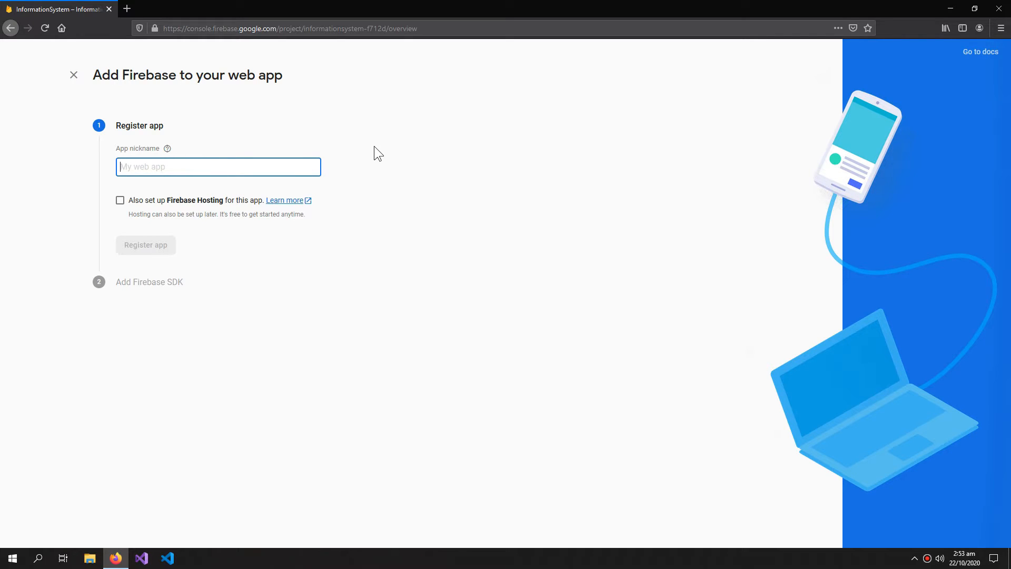
{"action": "left_click", "coordinate": [217, 166]}
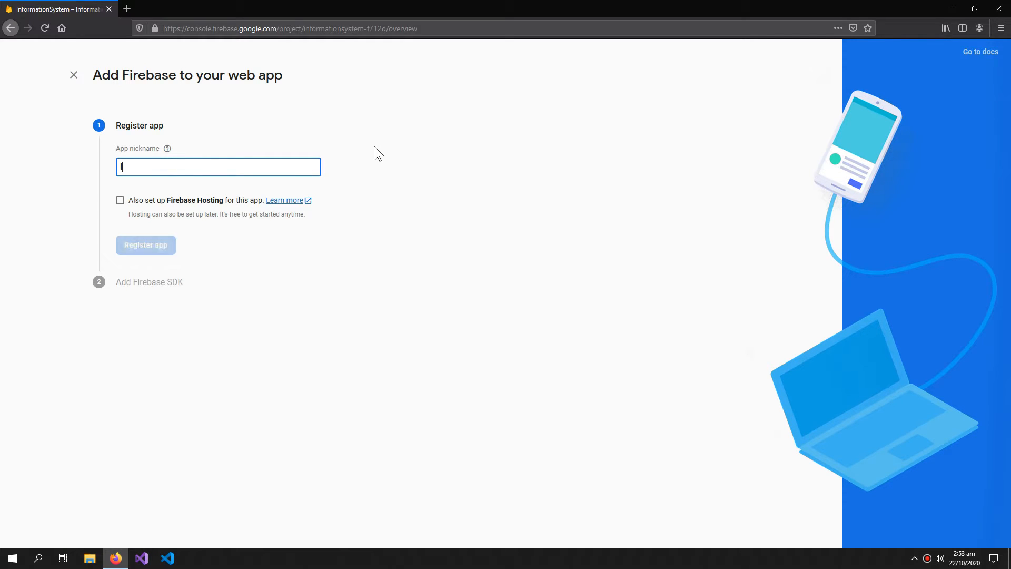
{"action": "left_click", "coordinate": [145, 246]}
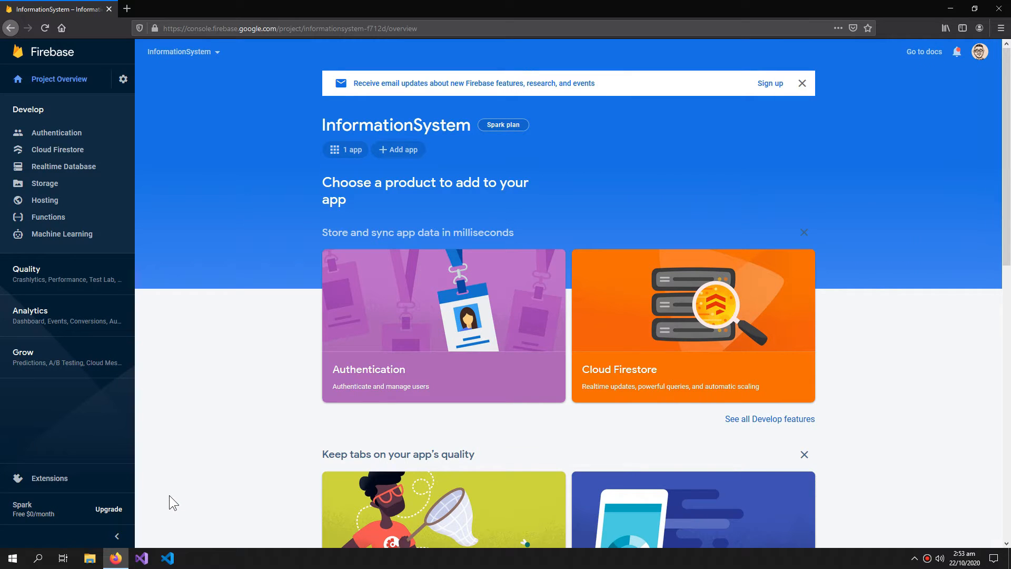
{"action": "mouse_move", "coordinate": [19, 187]}
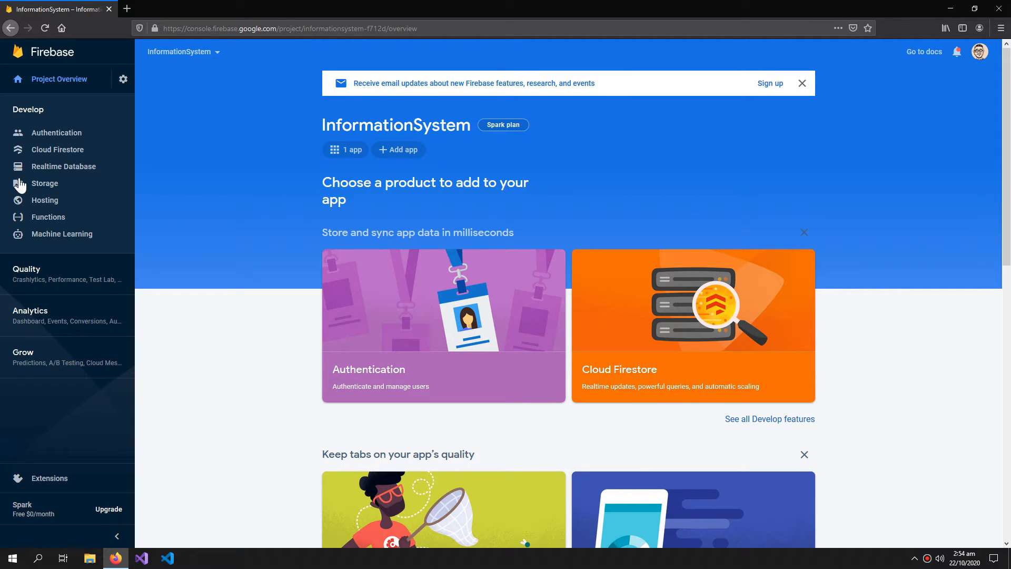
List the project's apps and bring up the InfoApp web app's settings
{"action": "left_click", "coordinate": [64, 167]}
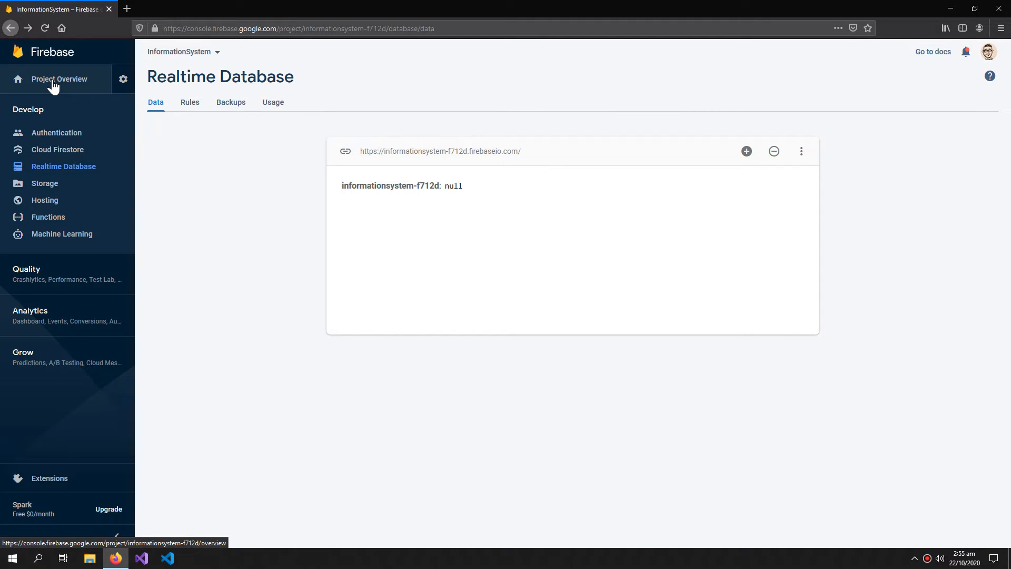
{"action": "left_click", "coordinate": [59, 79]}
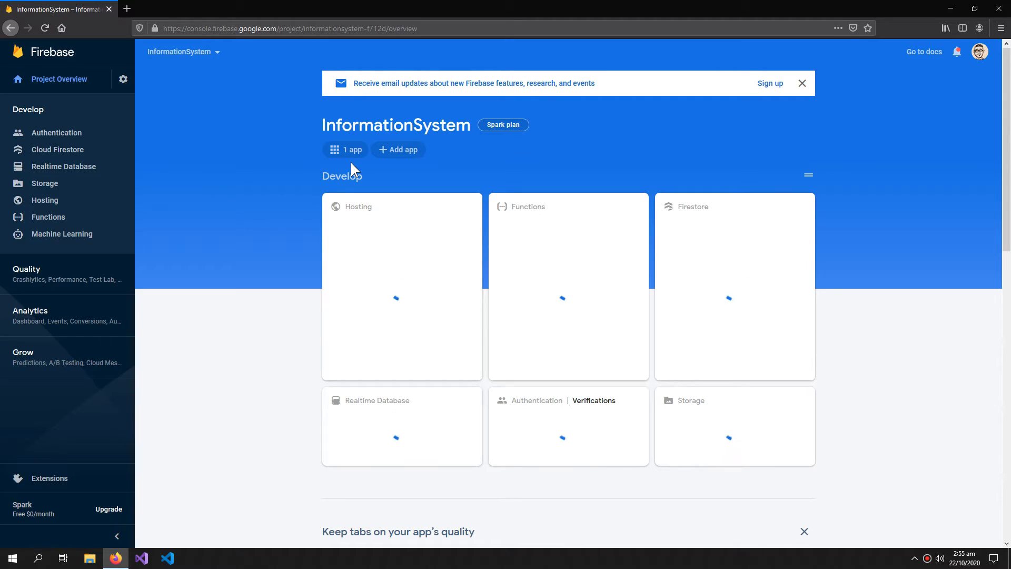
{"action": "left_click", "coordinate": [346, 150]}
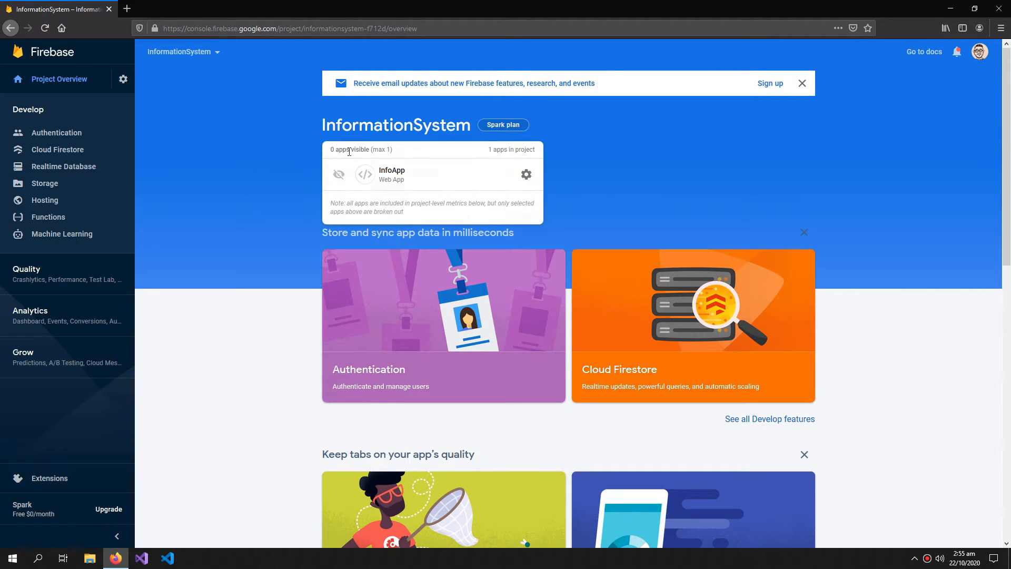
{"action": "left_click", "coordinate": [525, 174]}
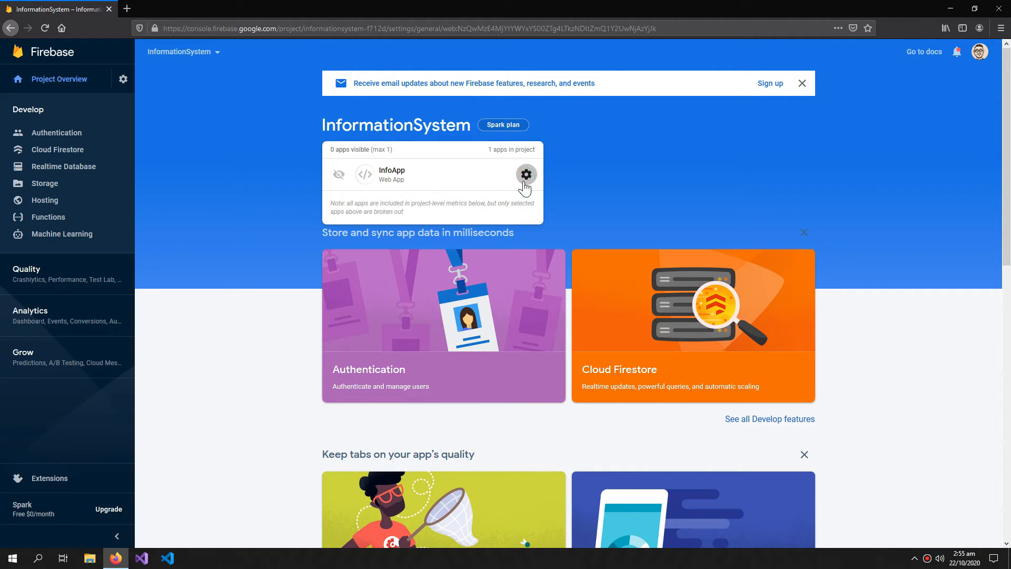
{"action": "left_click", "coordinate": [526, 174]}
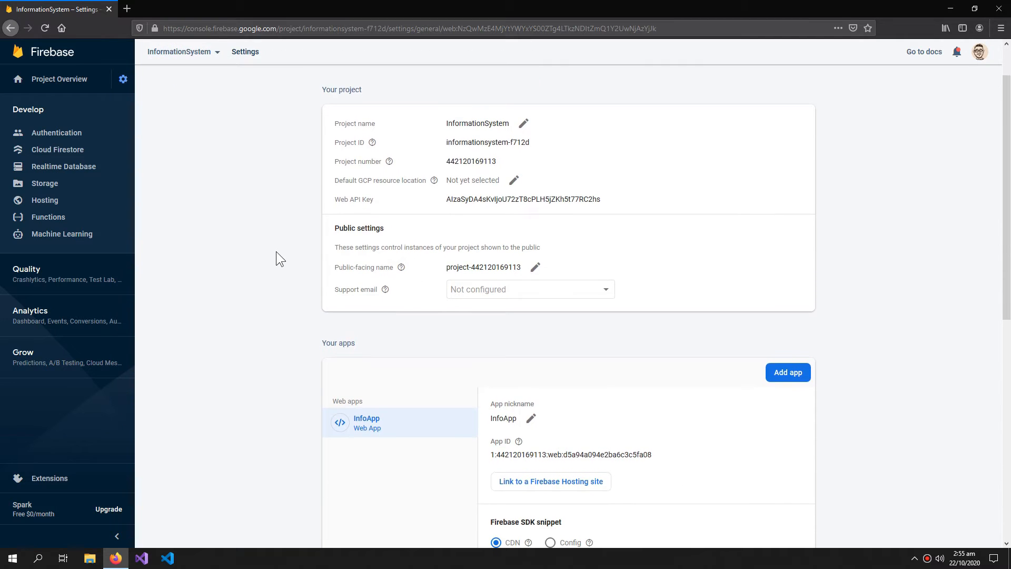
Scroll to the Firebase SDK snippet and select the CDN configuration code
{"action": "scroll", "scroll_direction": "down", "scroll_amount": 3}
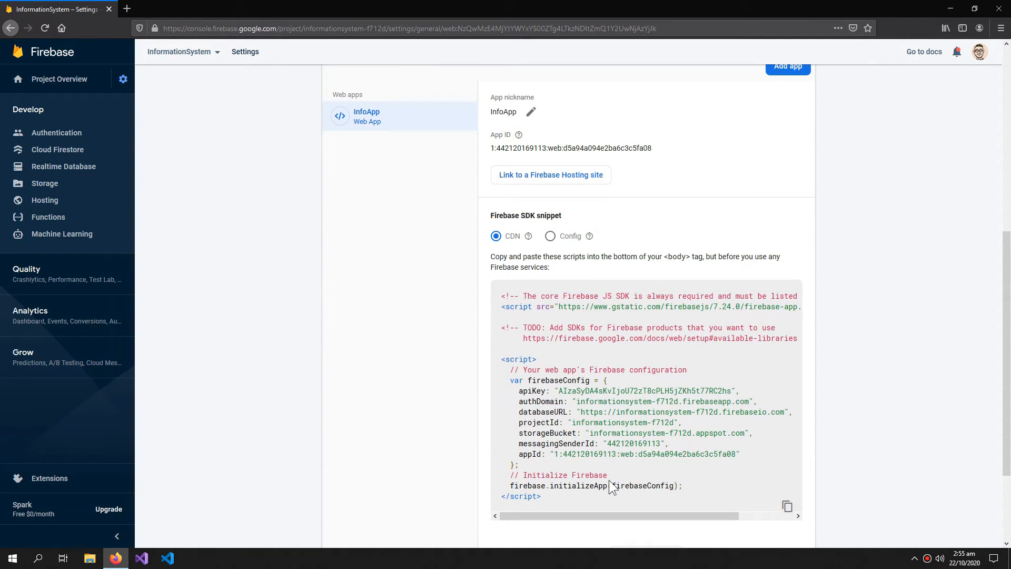
{"action": "scroll", "scroll_direction": "down", "scroll_amount": 3}
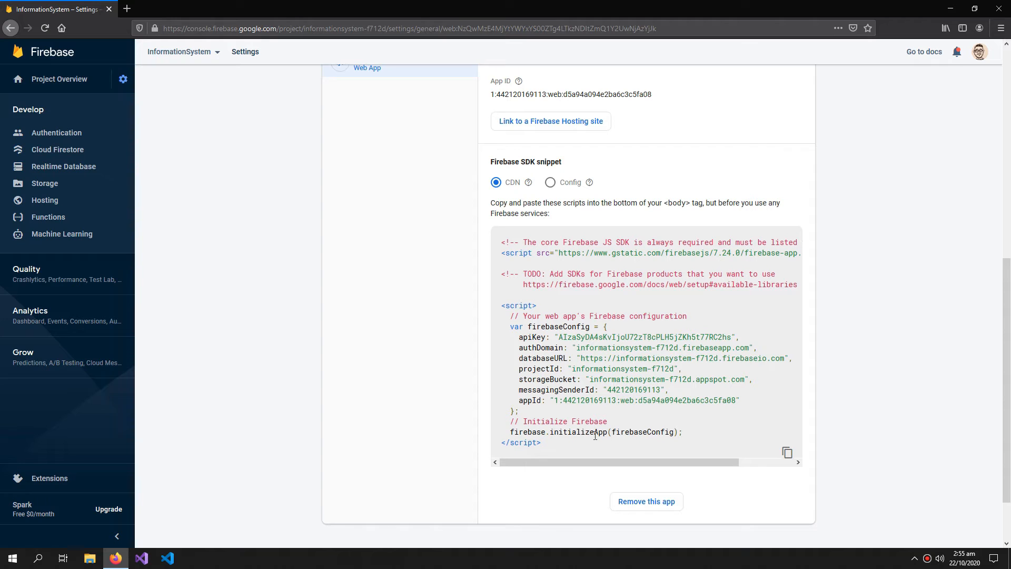
{"action": "left_click_drag", "start_coordinate": [518, 369], "coordinate": [682, 432]}
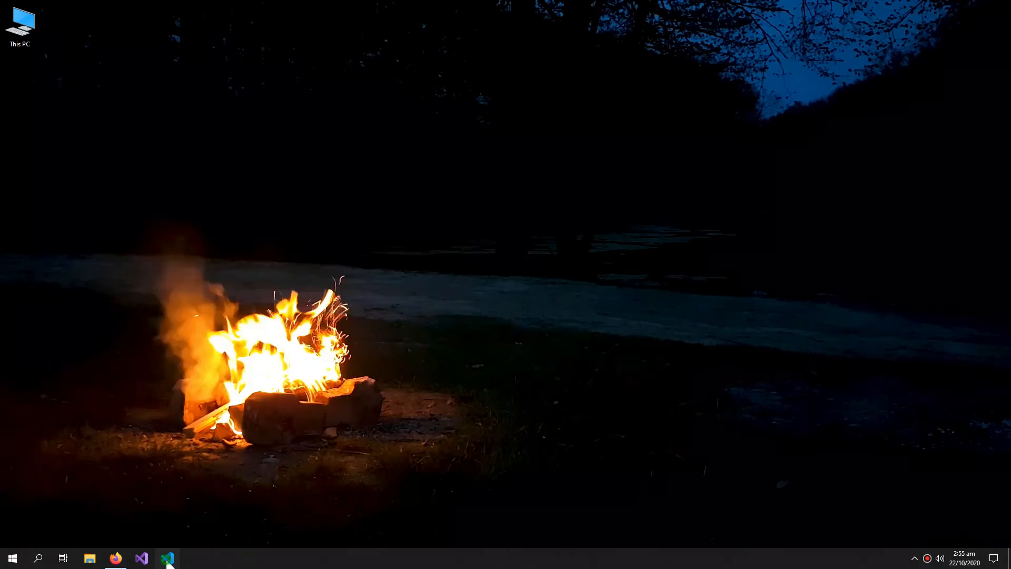
Paste the Firebase scripts and firebaseConfig initialization into the body of page.html
{"action": "left_click", "coordinate": [168, 558]}
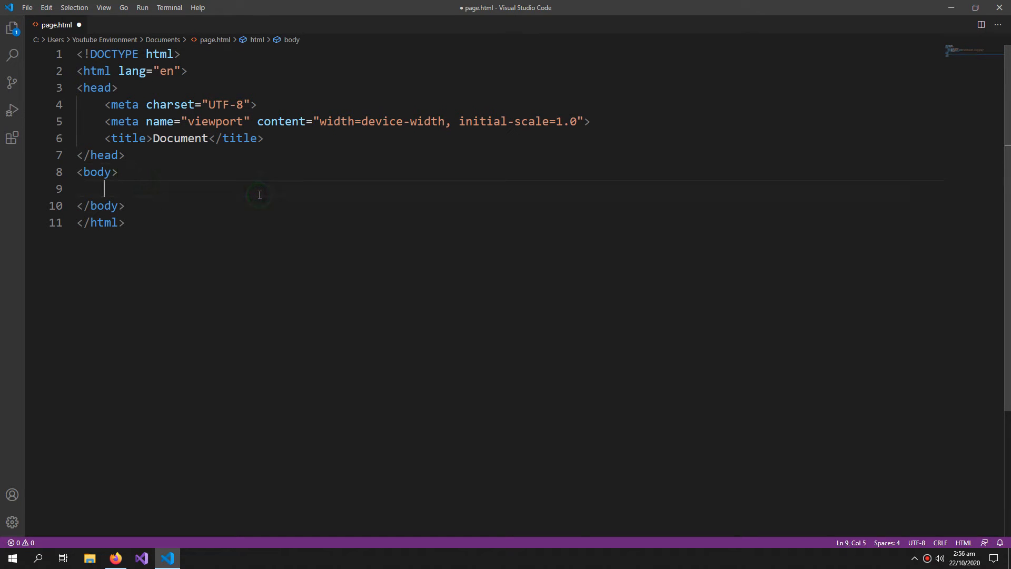
{"action": "key", "text": "Enter"}
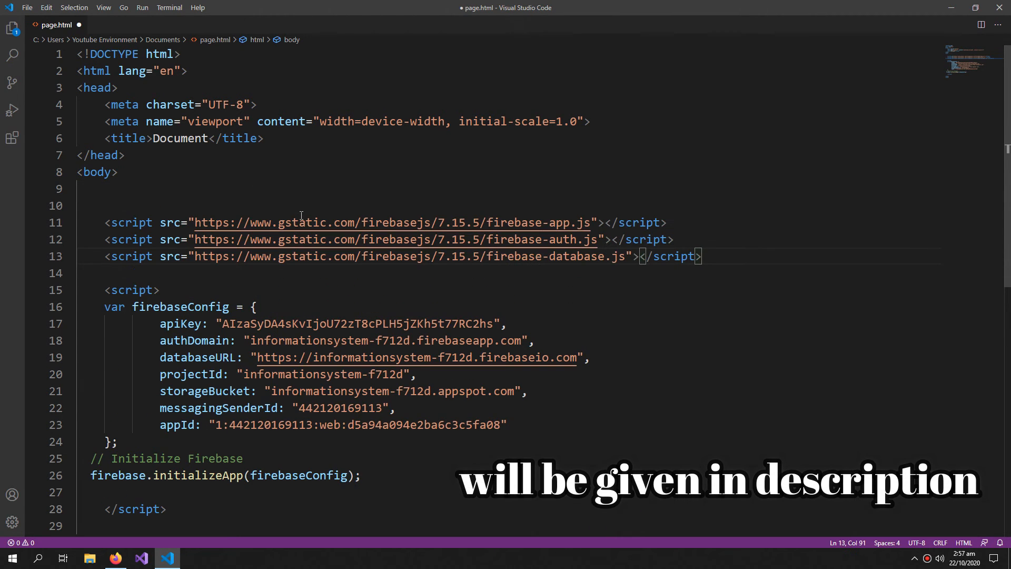
Replace version 7.15.5 with 7.24.0 in the script links and add a blank line after initializeApp
{"action": "scroll", "scroll_direction": "down", "scroll_amount": 3}
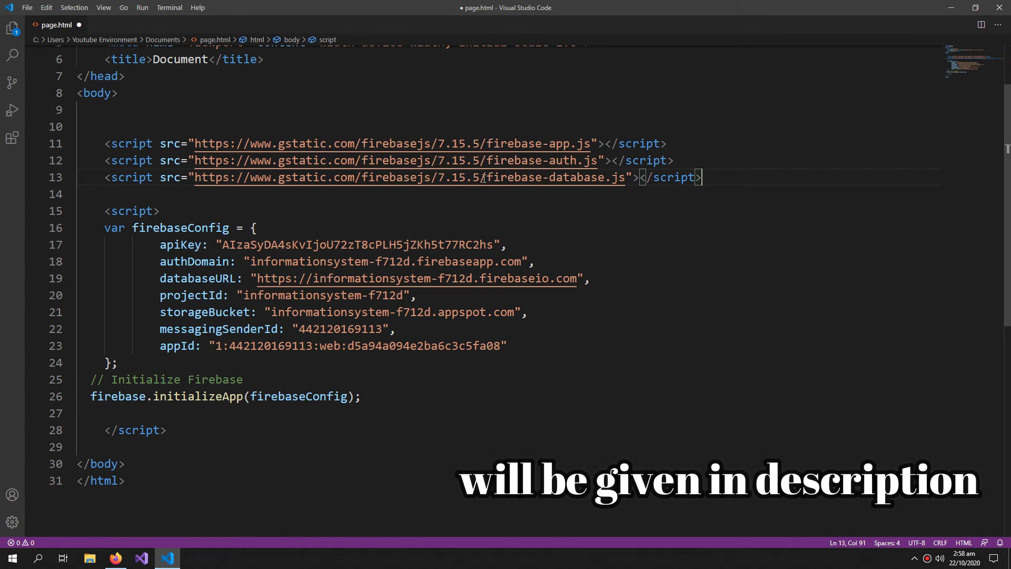
{"action": "double_click", "coordinate": [444, 177]}
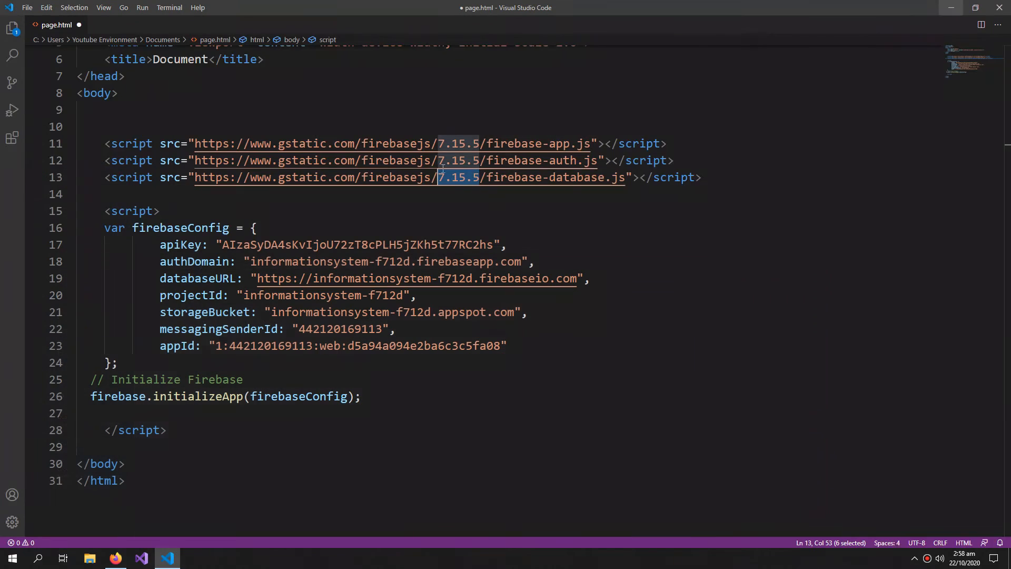
{"action": "type", "text": "7.24.0"}
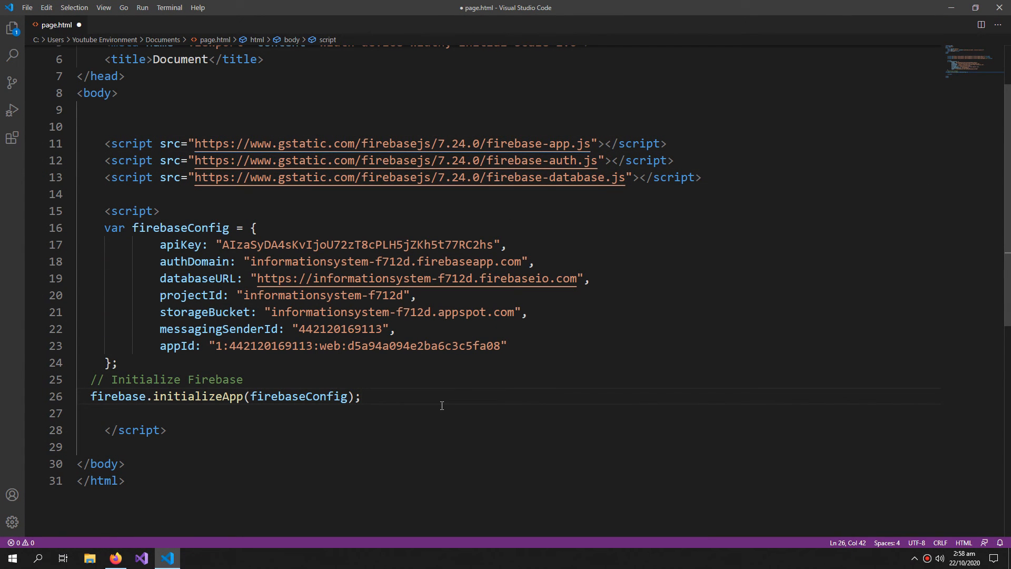
{"action": "key", "text": "enter"}
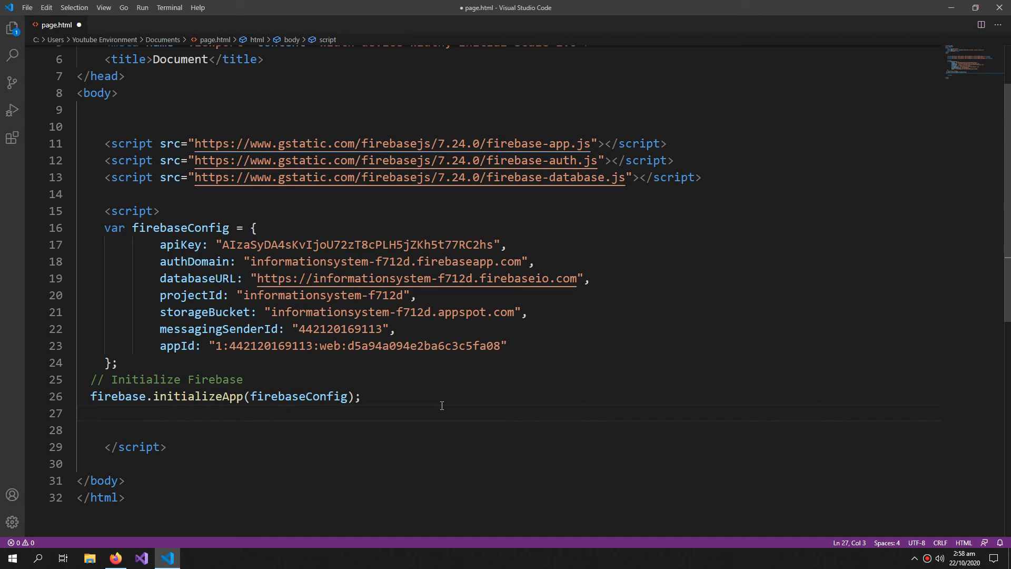